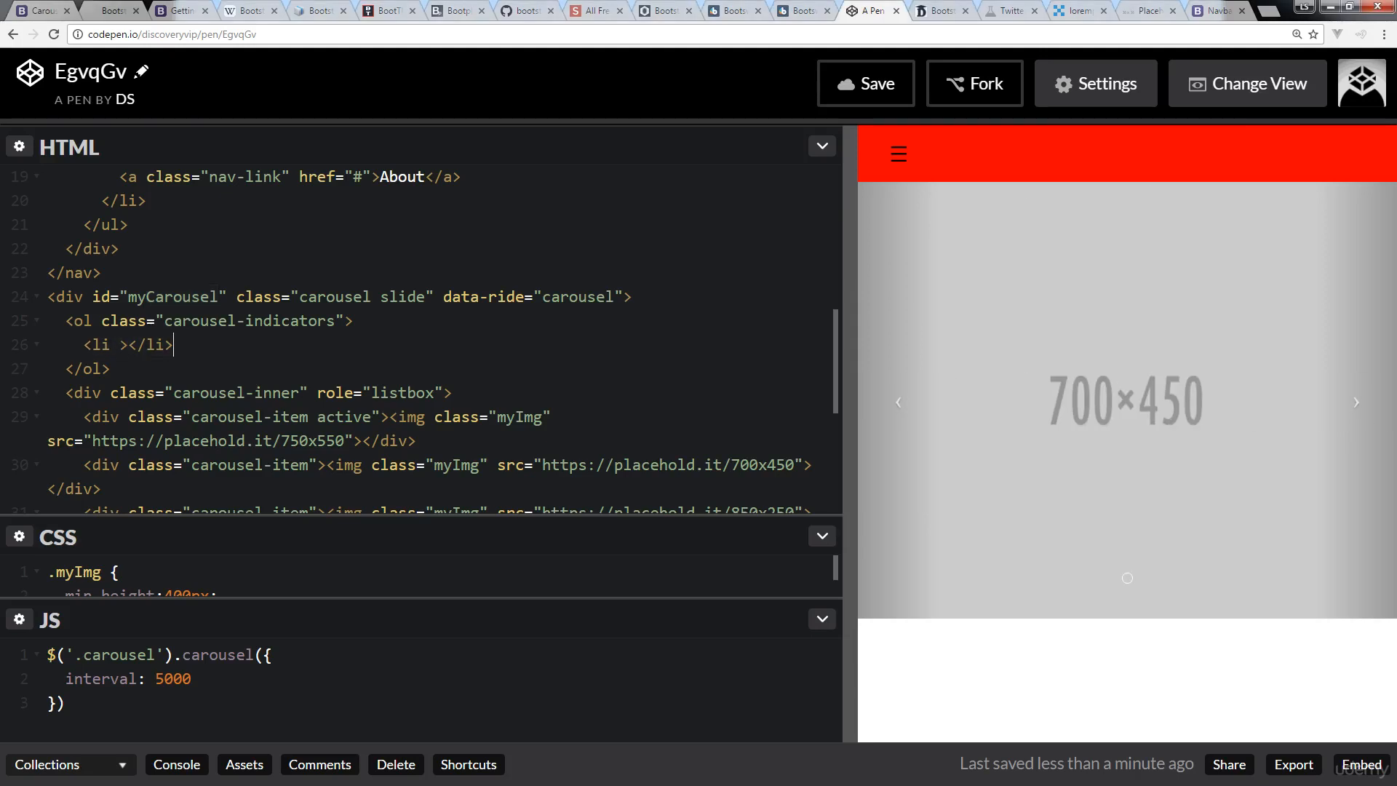
# Find the carousel-indicators <li></li> line in the HTML panel and put the caret there.
pyautogui.scroll(-3)
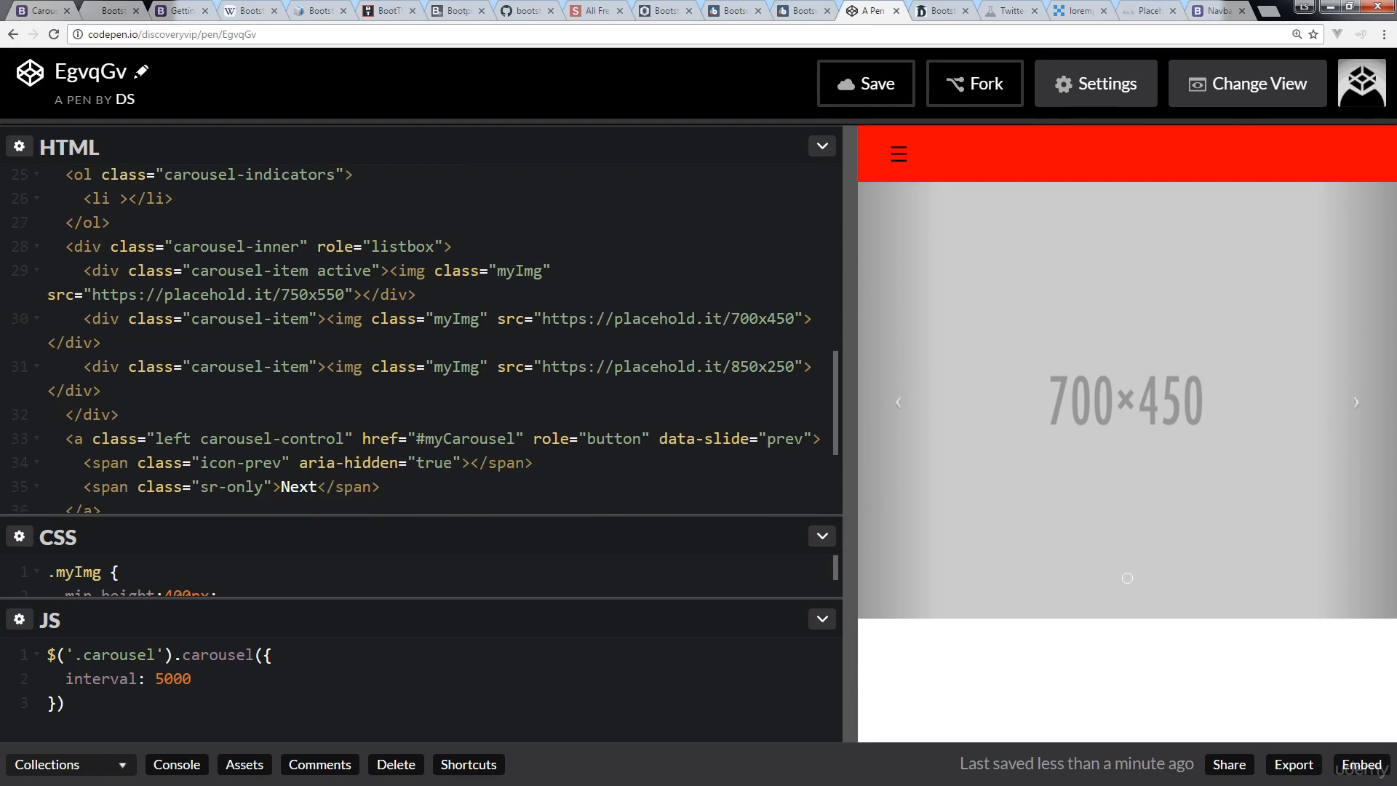
pyautogui.scroll(-3)
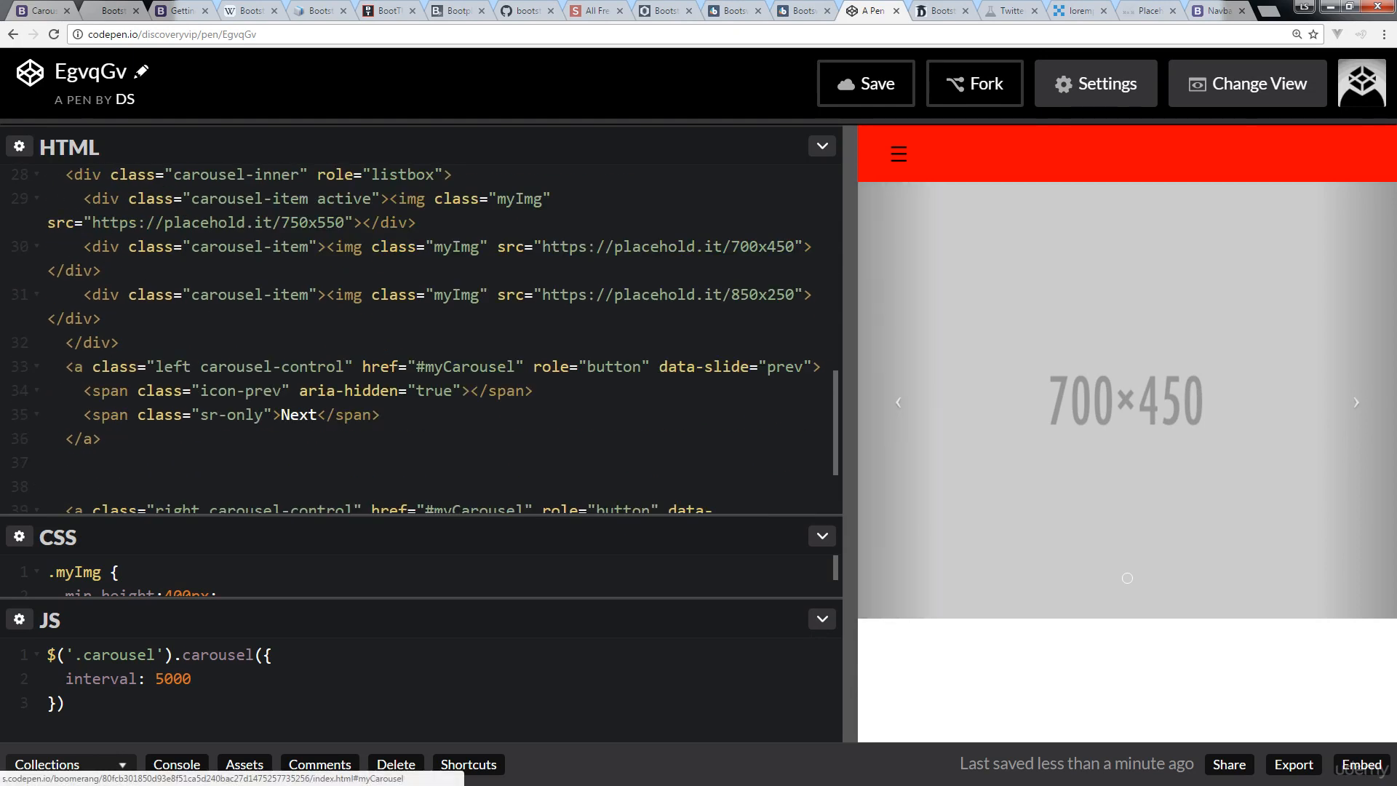
pyautogui.scroll(3)
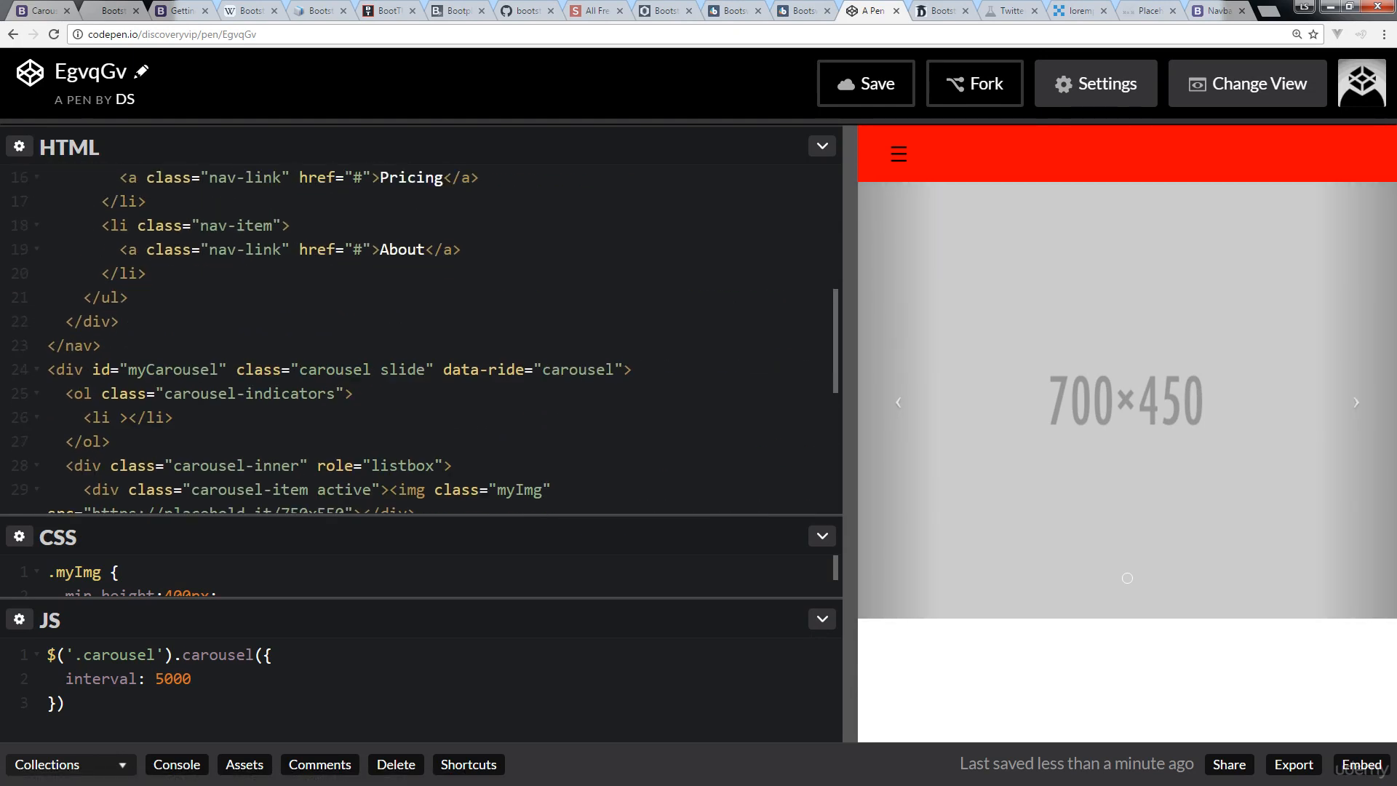
pyautogui.click(116, 417)
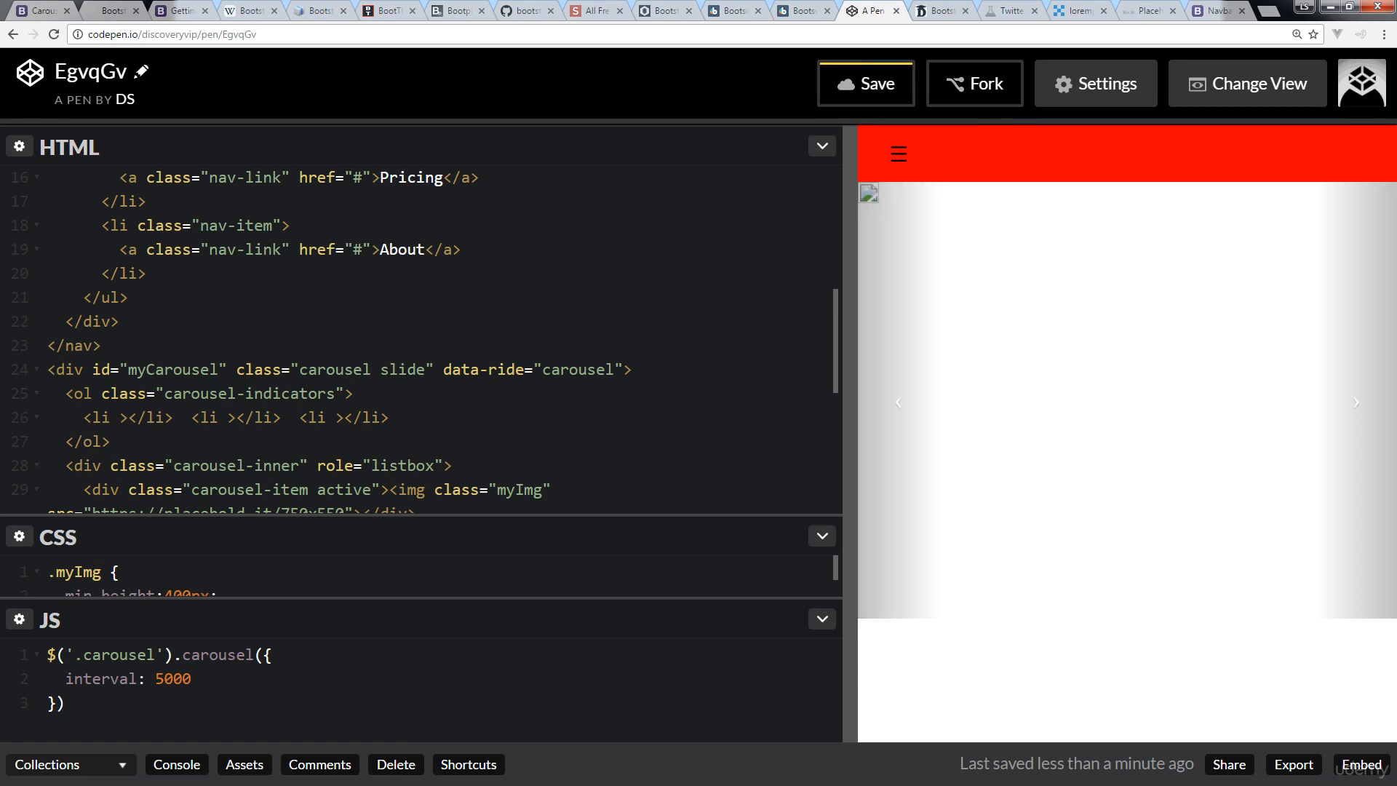
pyautogui.click(864, 83)
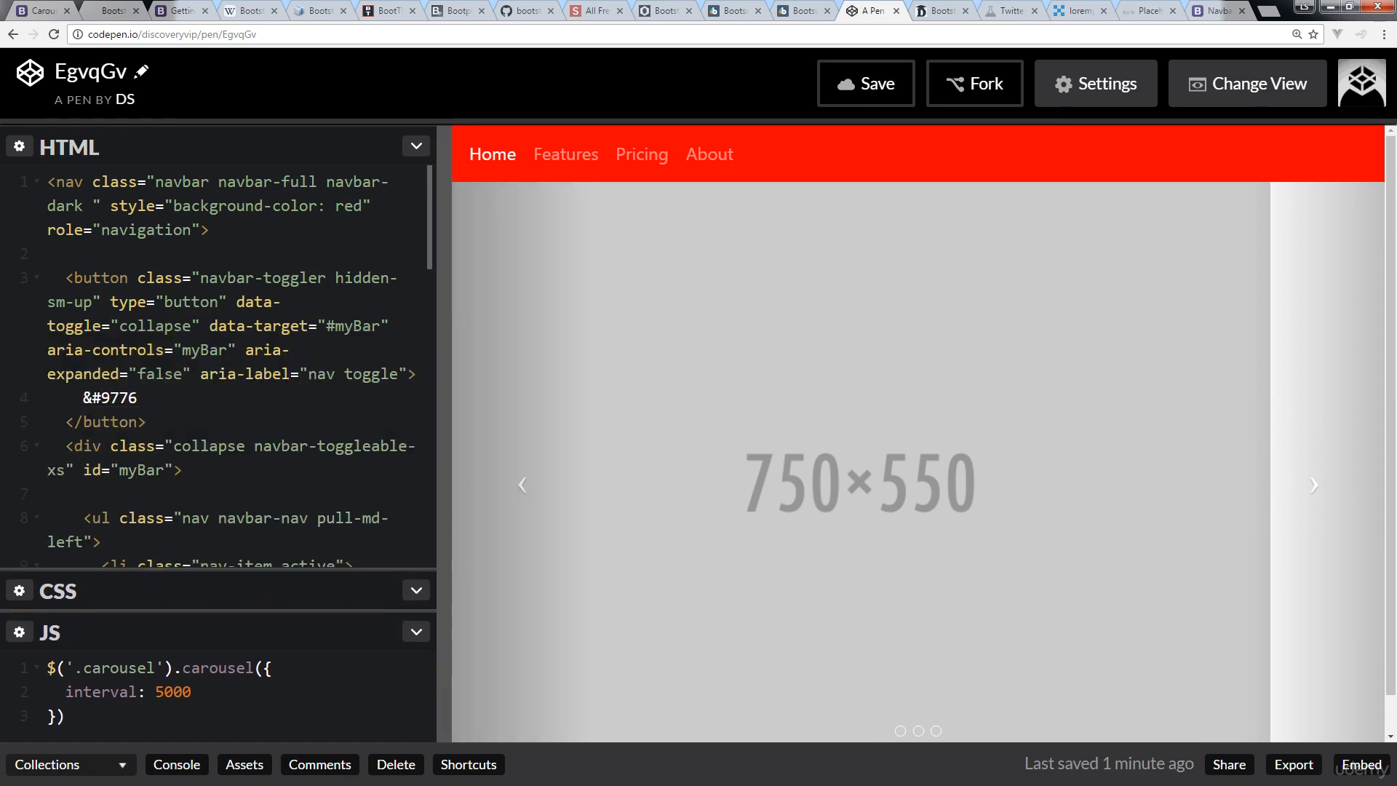
pyautogui.scroll(-3)
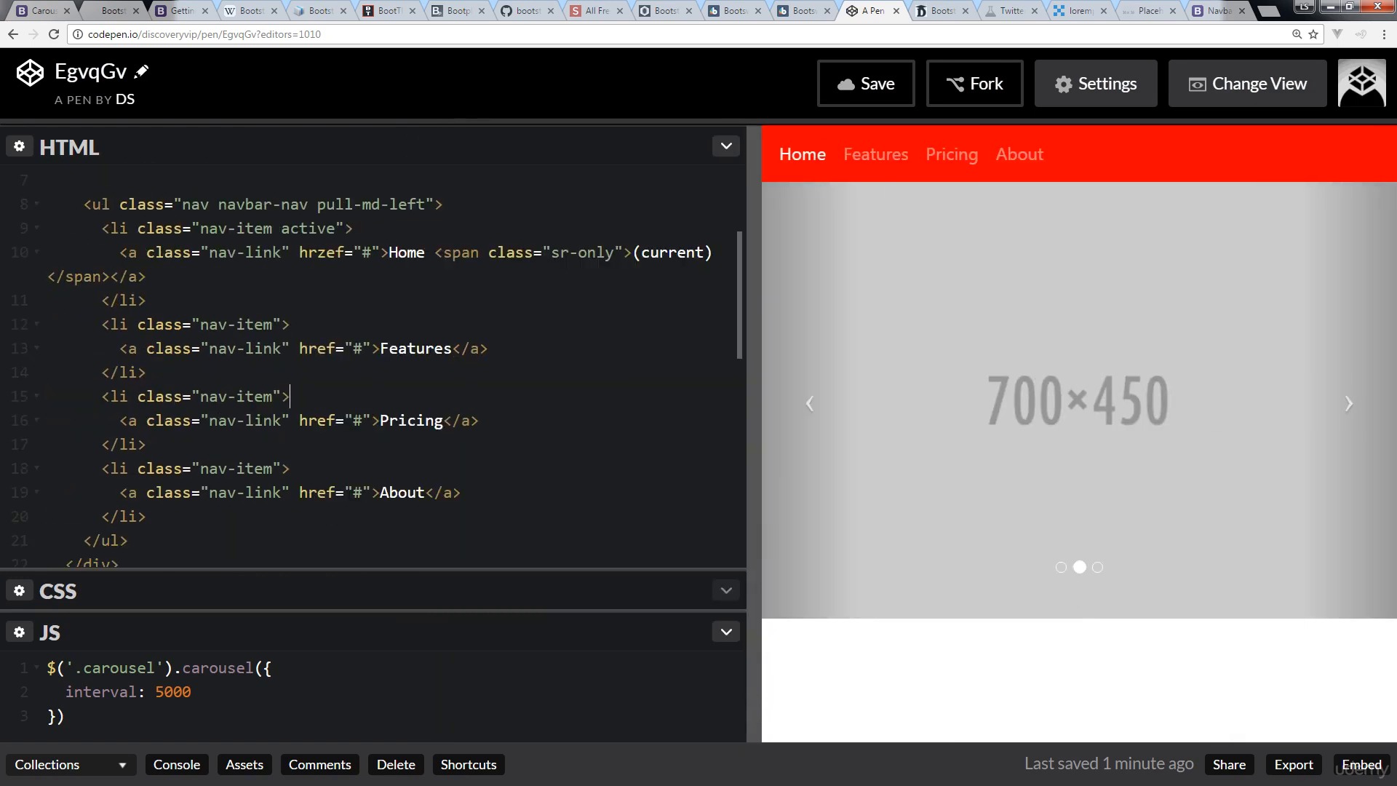
pyautogui.scroll(-3)
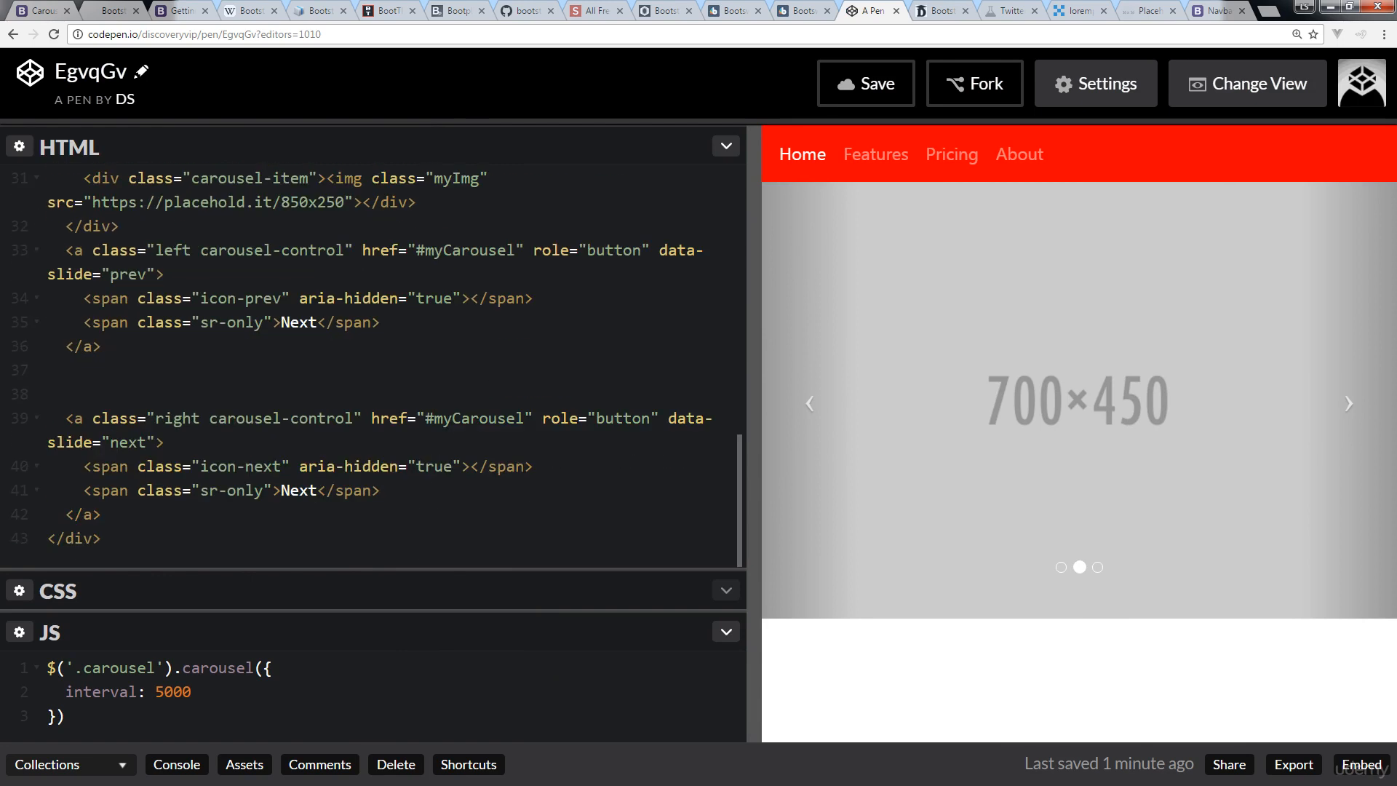
pyautogui.scroll(3)
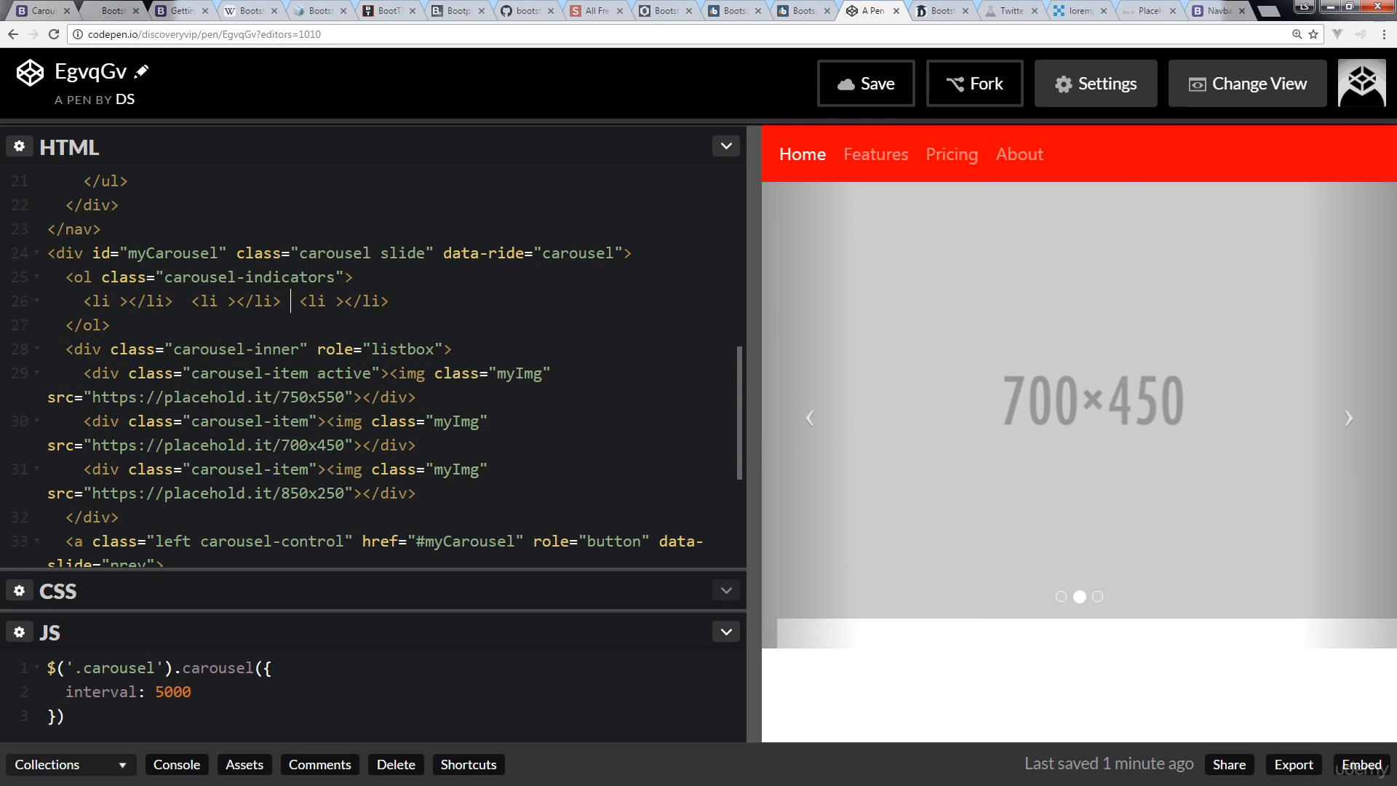
# Add data-target="#myCarousel" data-slide-to="0" to the first indicator <li>.
pyautogui.write('data=')
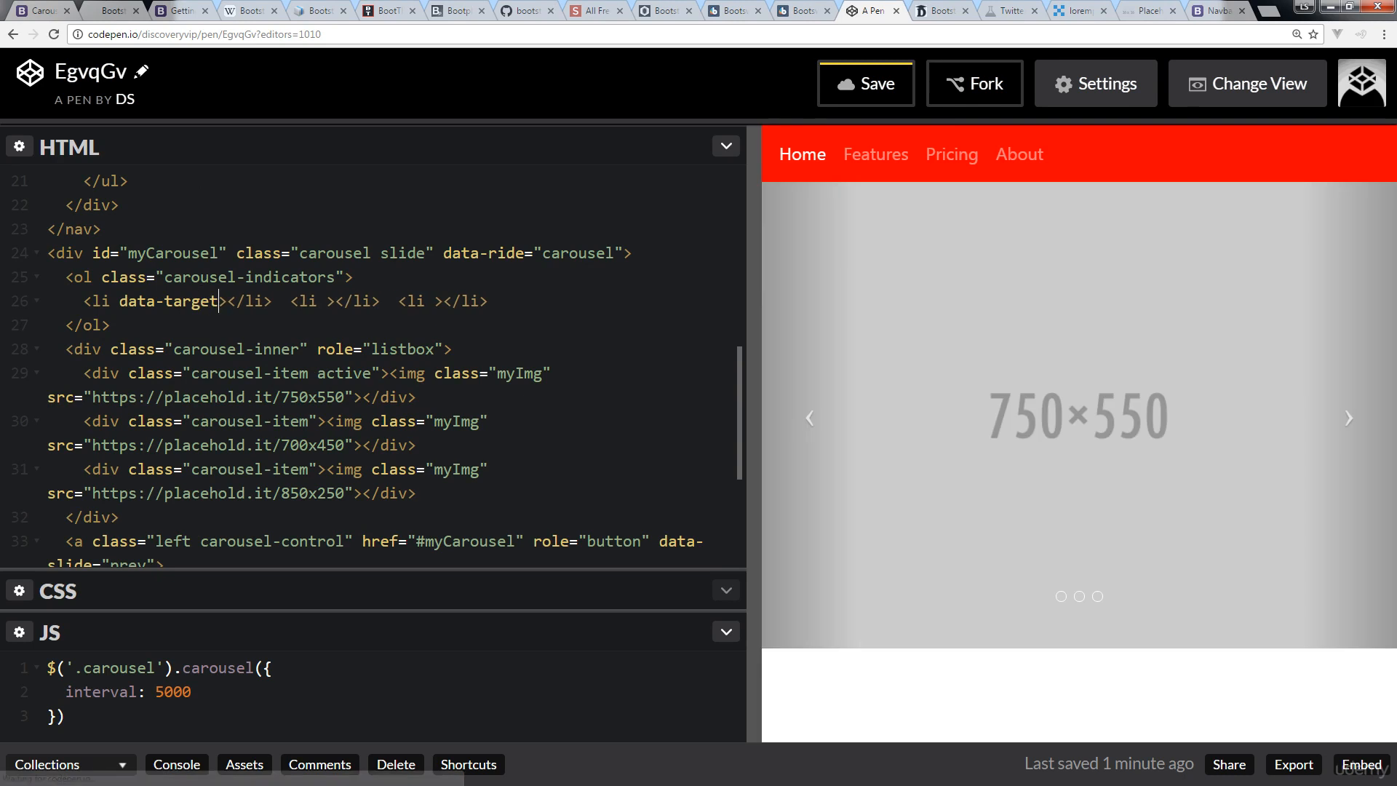
pyautogui.write('="#myCarousel')
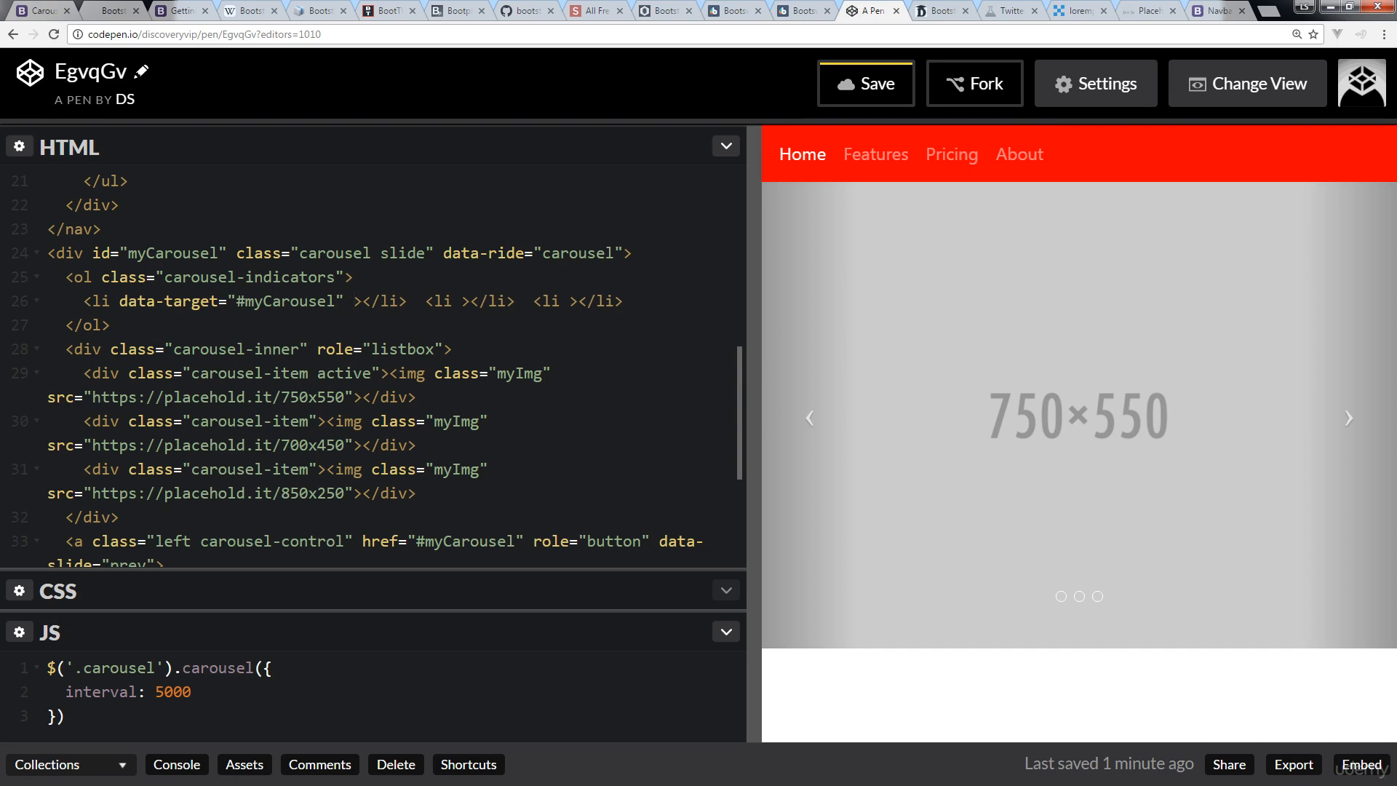
pyautogui.click(355, 301)
pyautogui.write('data')
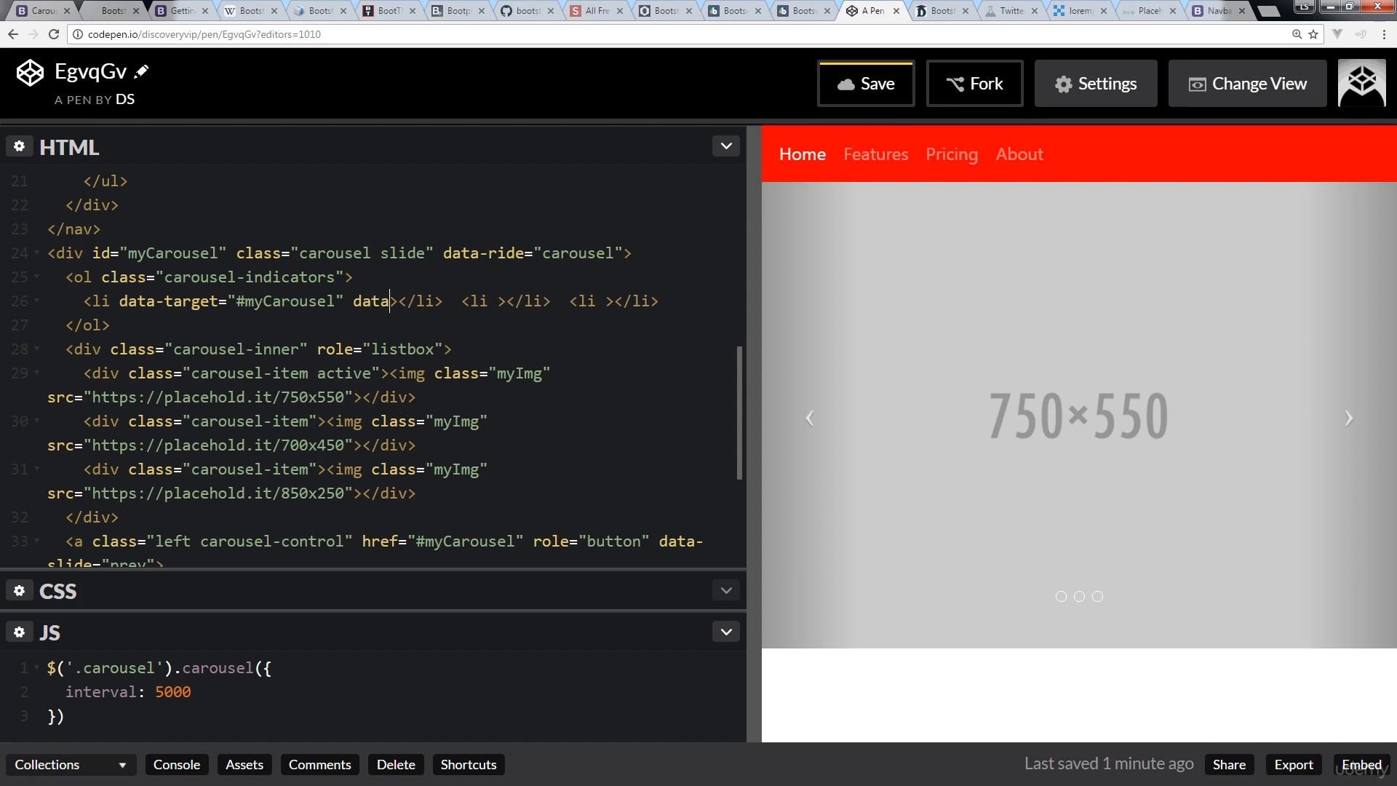
pyautogui.write('-slide')
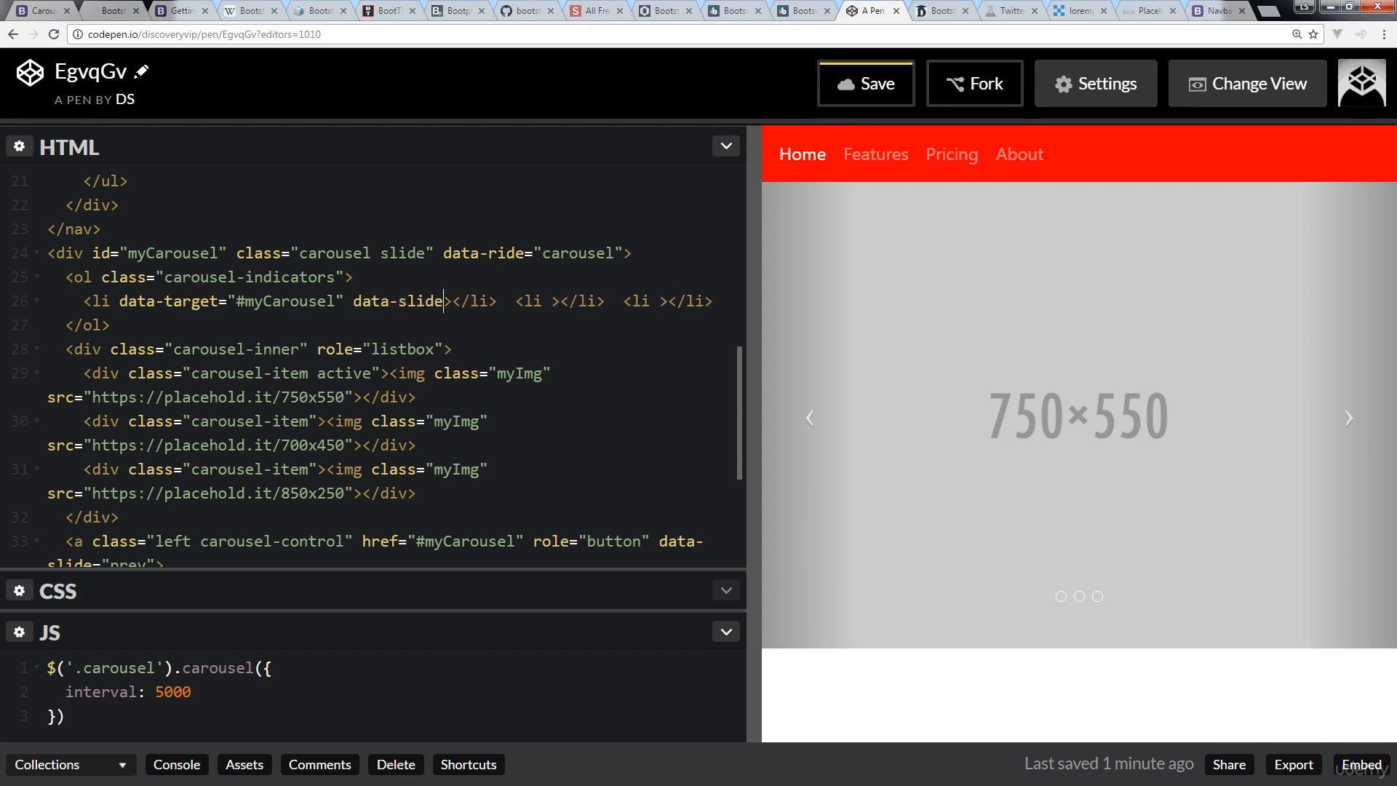
pyautogui.write('-')
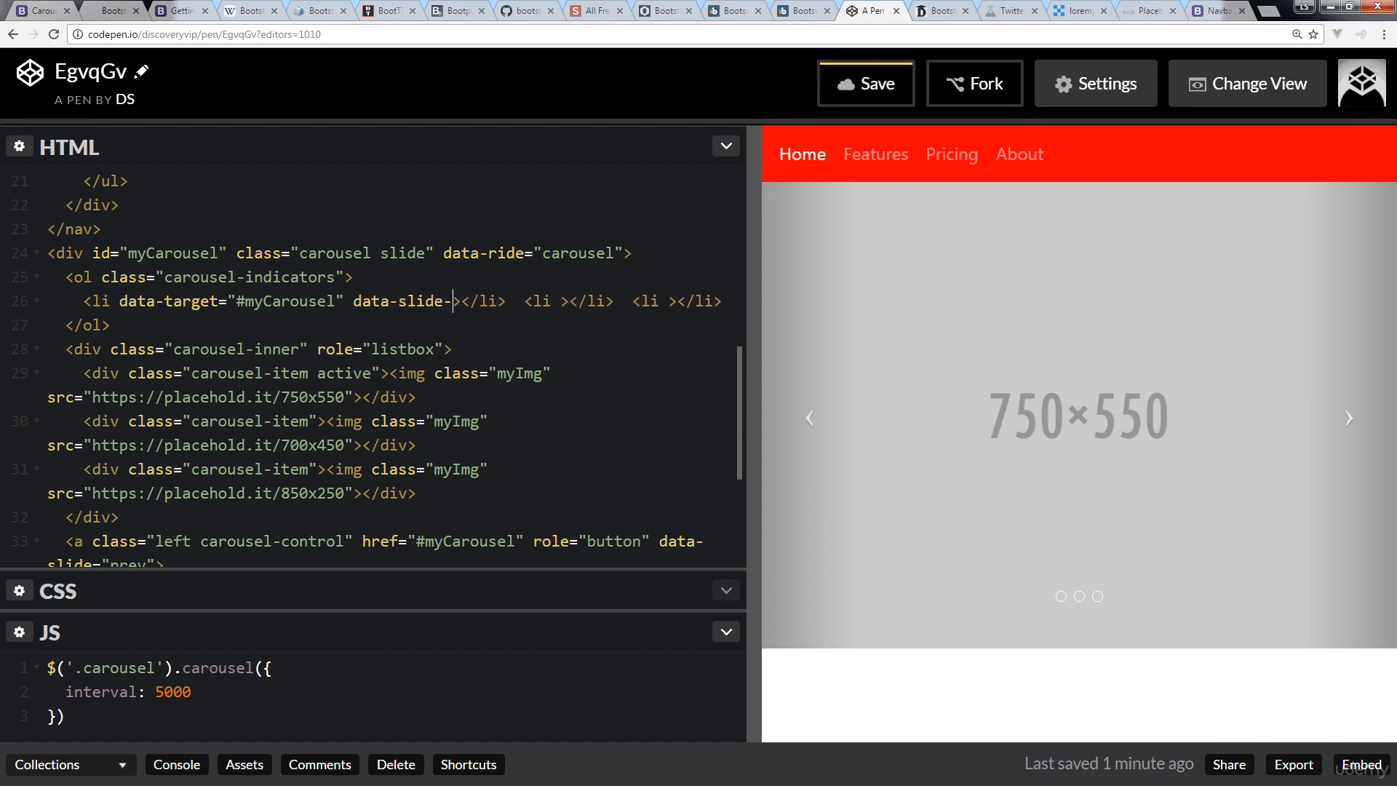
pyautogui.write('to=')
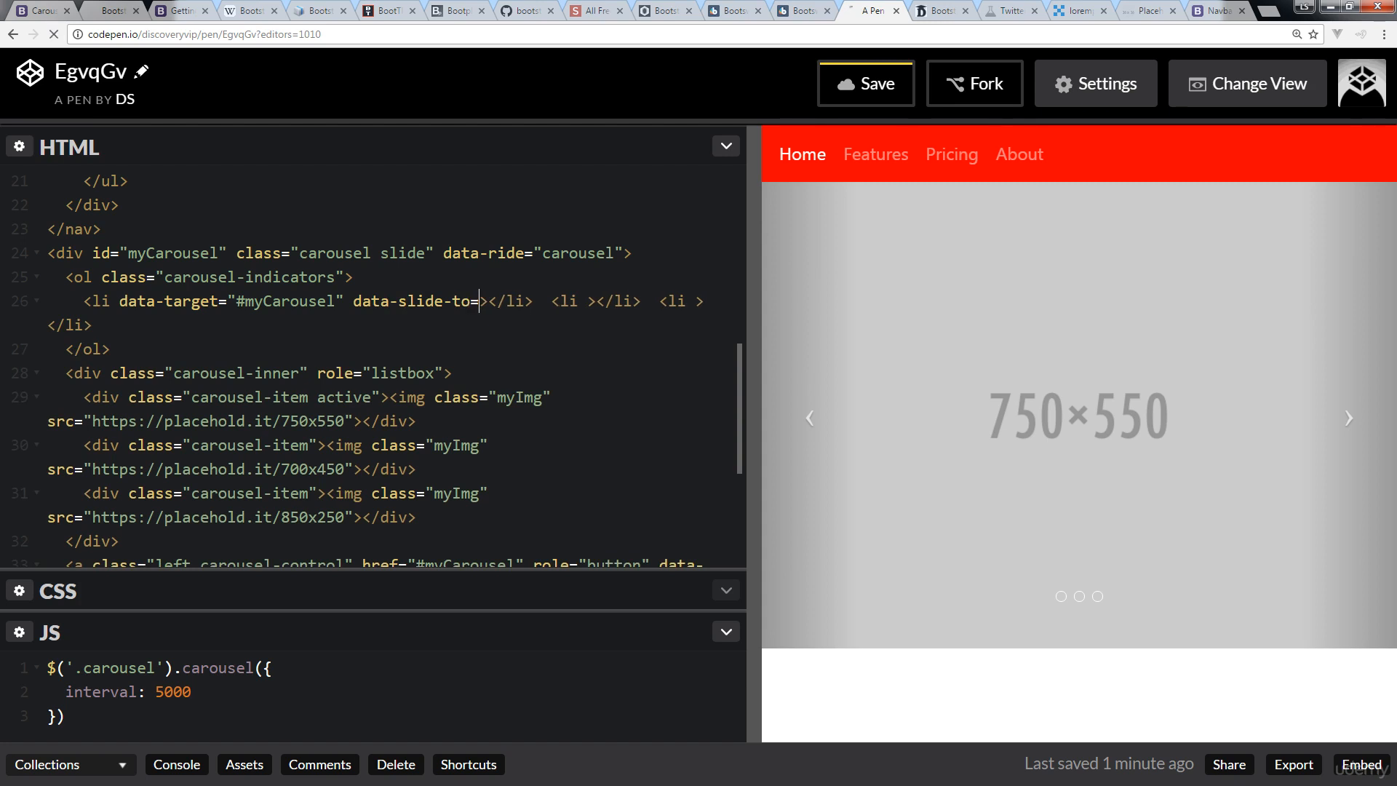
pyautogui.write('"')
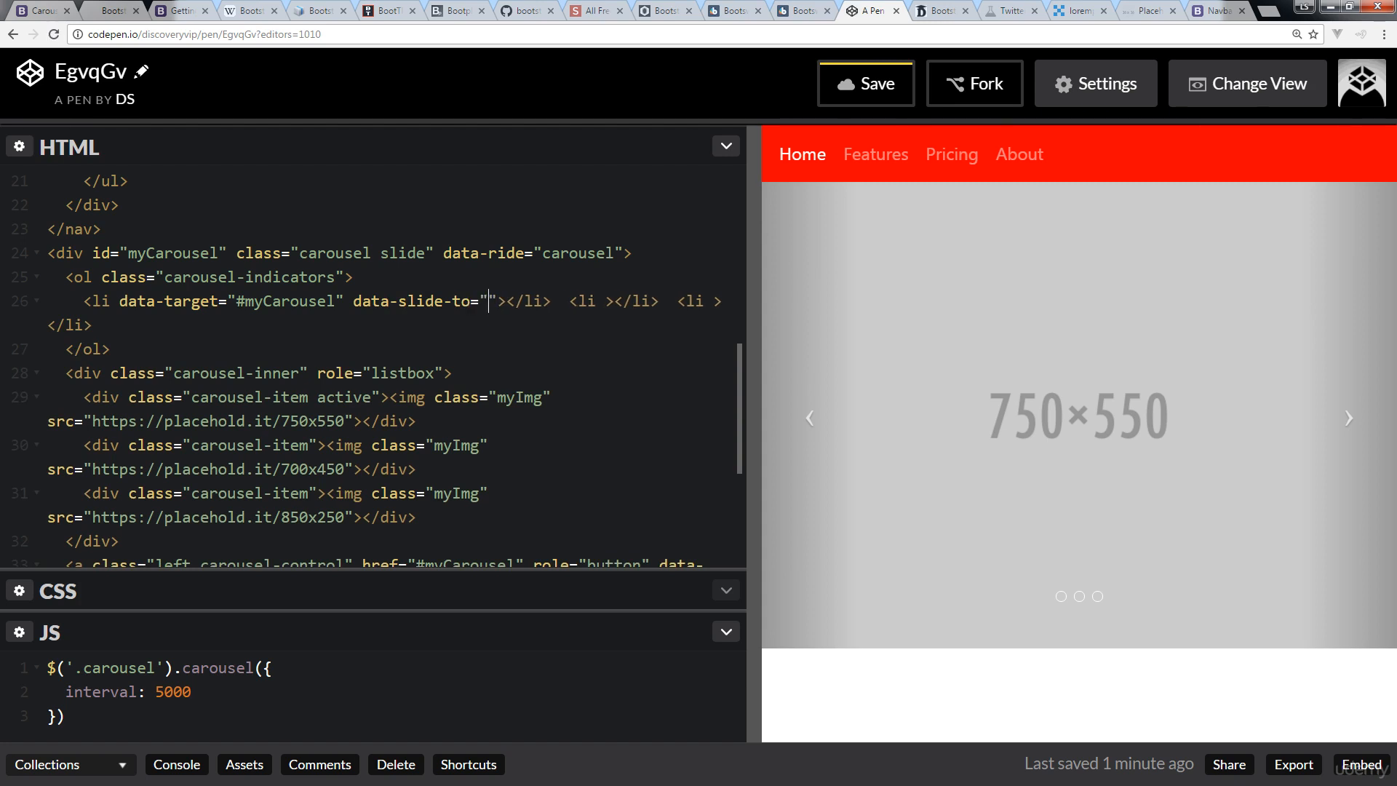
pyautogui.write('0')
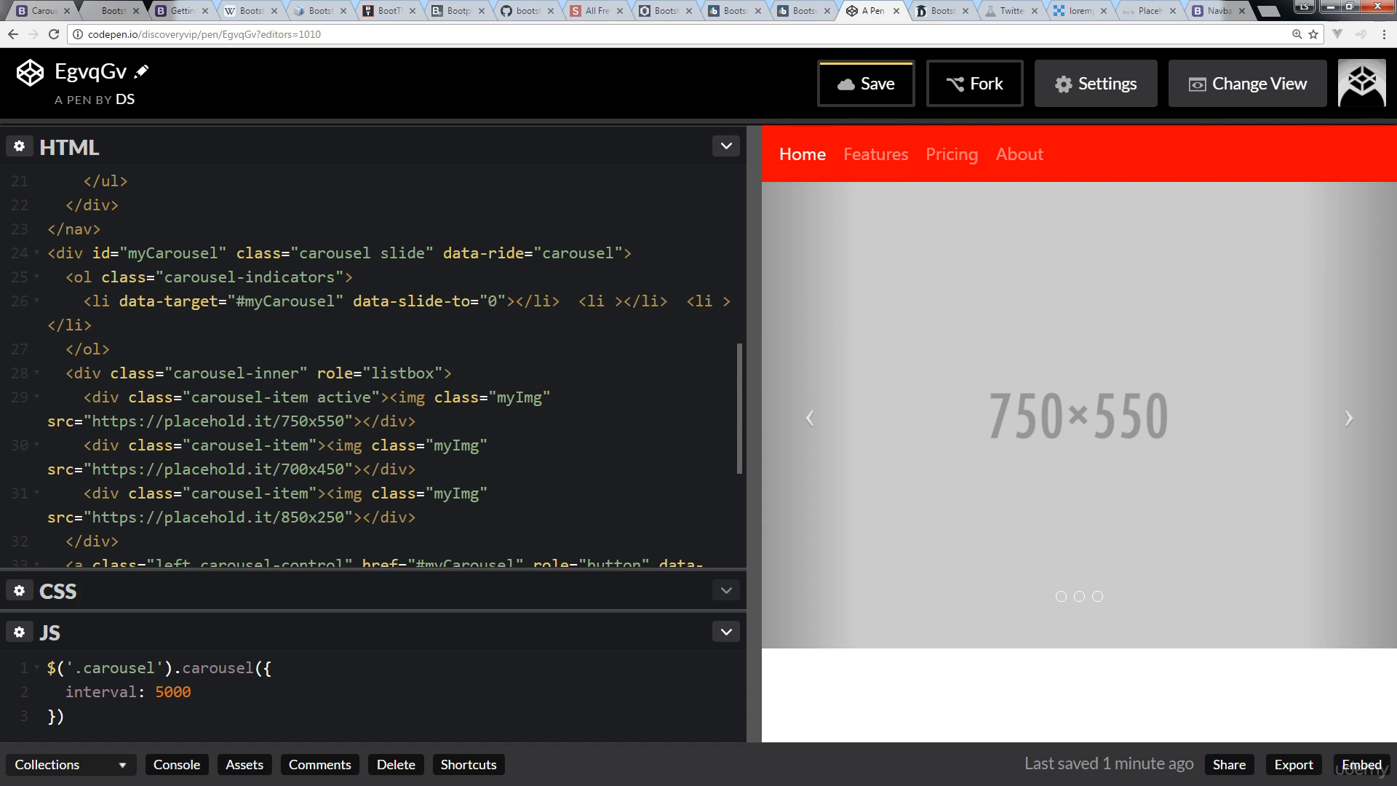
pyautogui.click(496, 302)
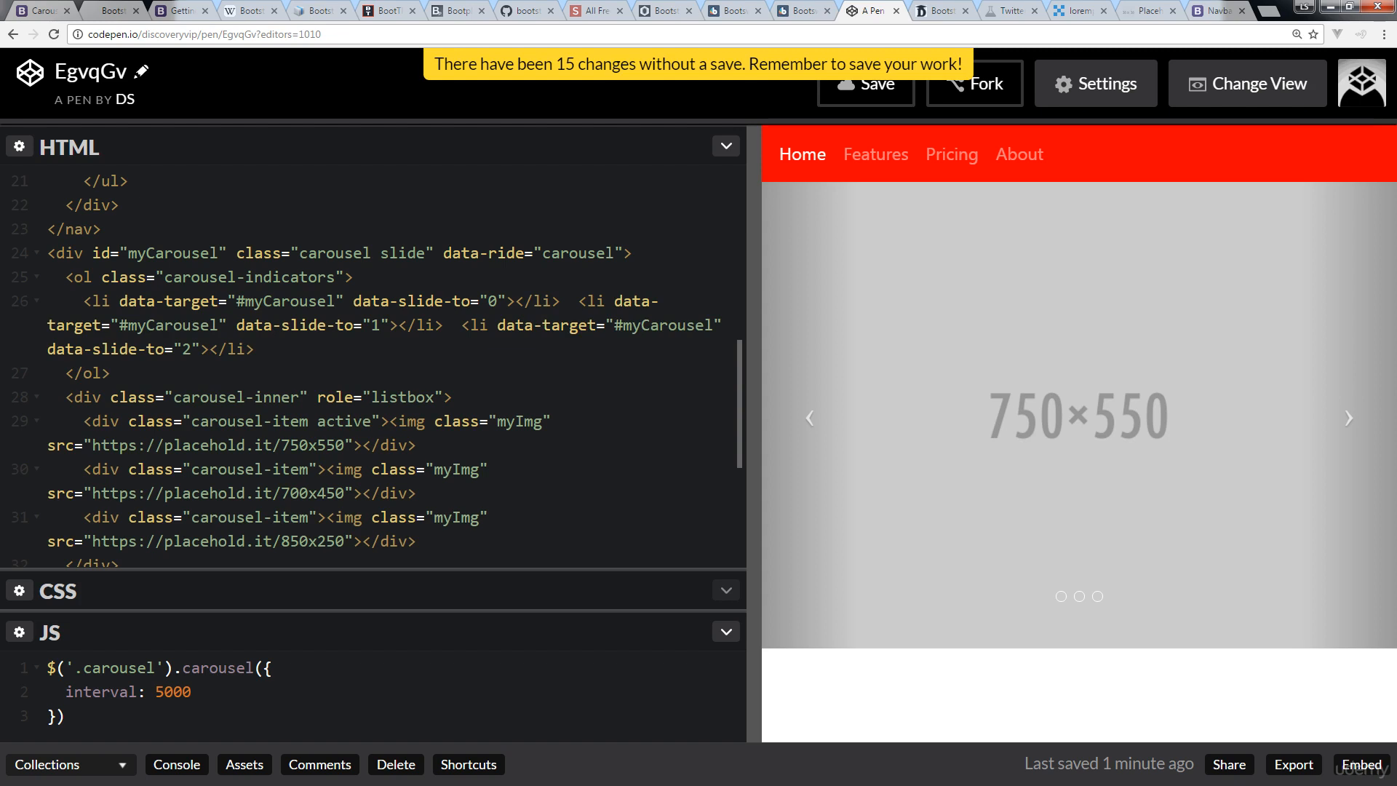
# Save the pen with indicators targeting slides 1 and 2, and turn on autosave.
pyautogui.click(864, 83)
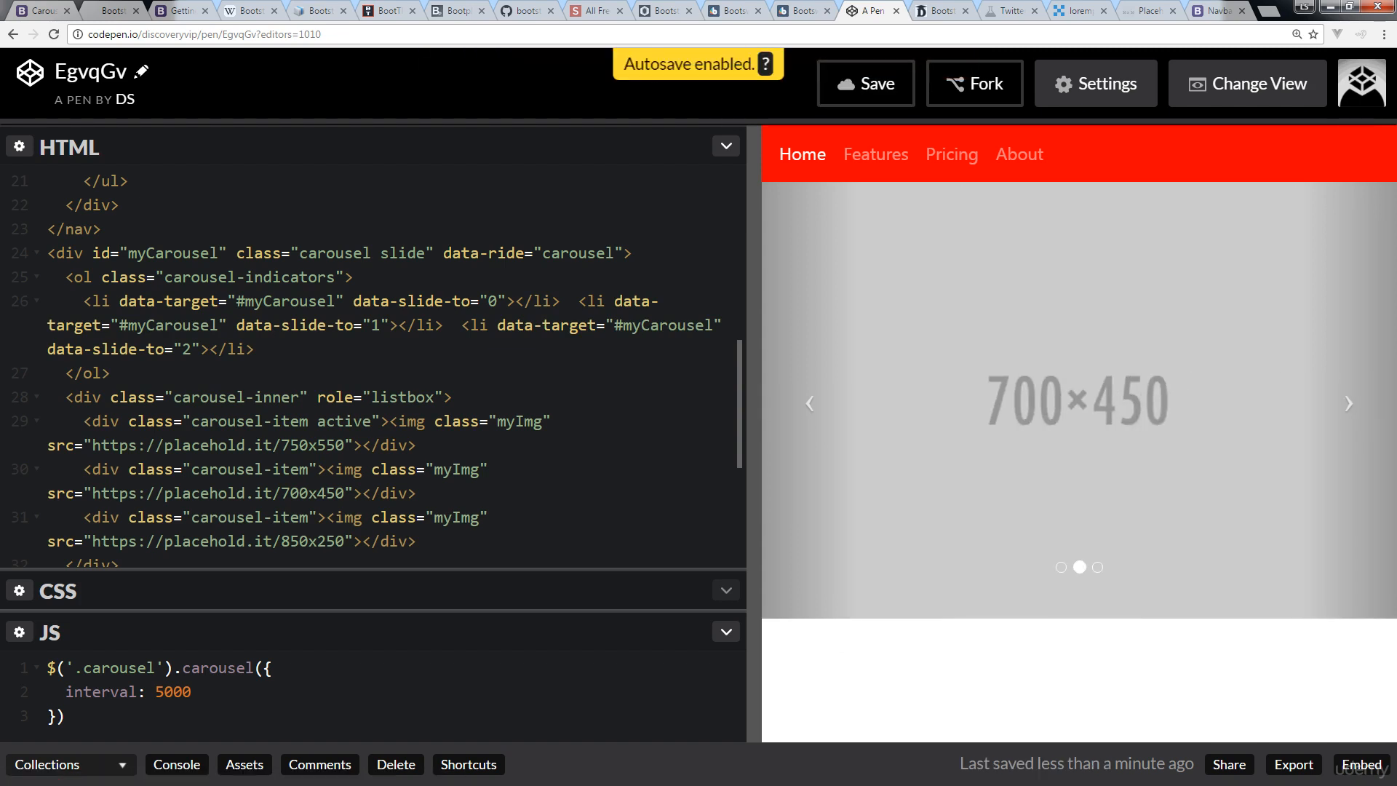
pyautogui.click(1349, 403)
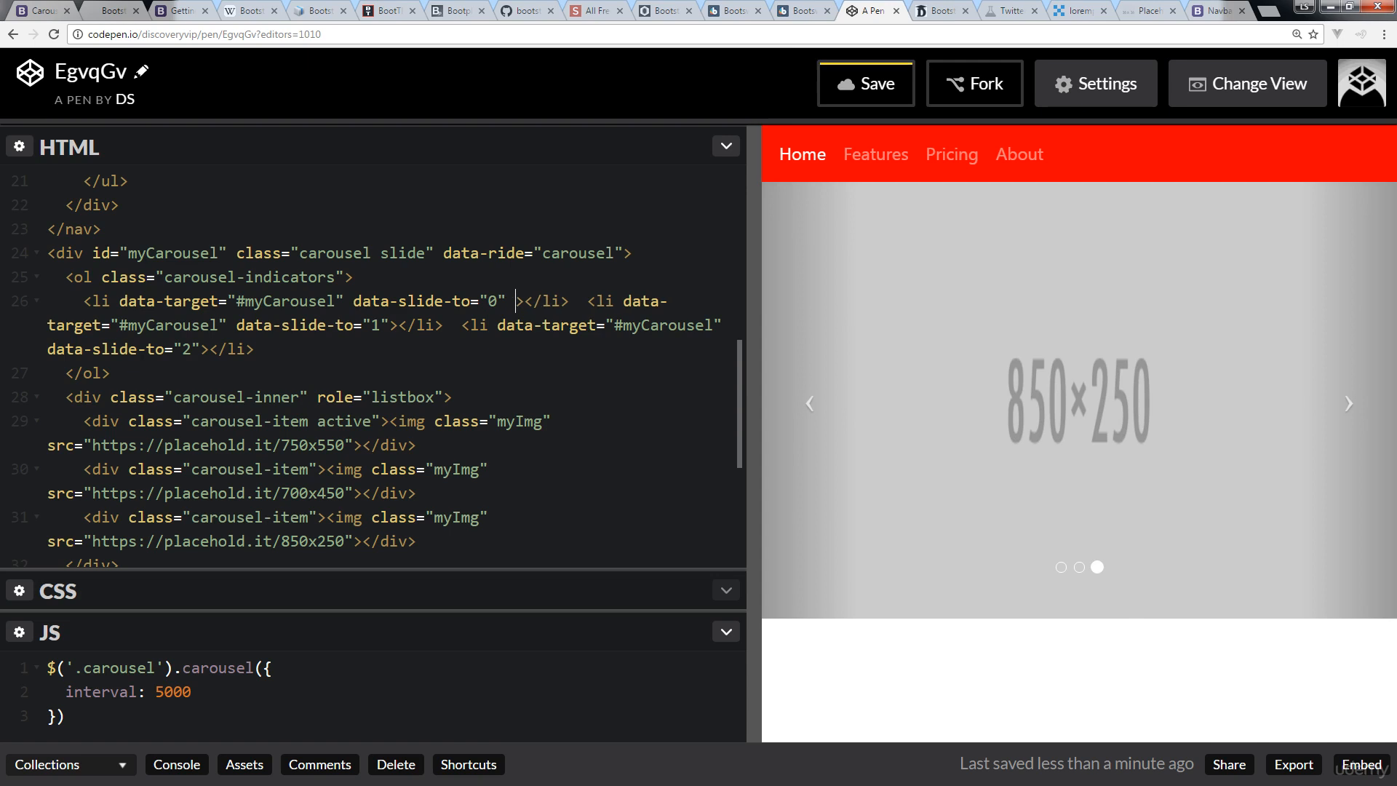
# Add class="active" to the first indicator <li> and save the pen.
pyautogui.write('class=""')
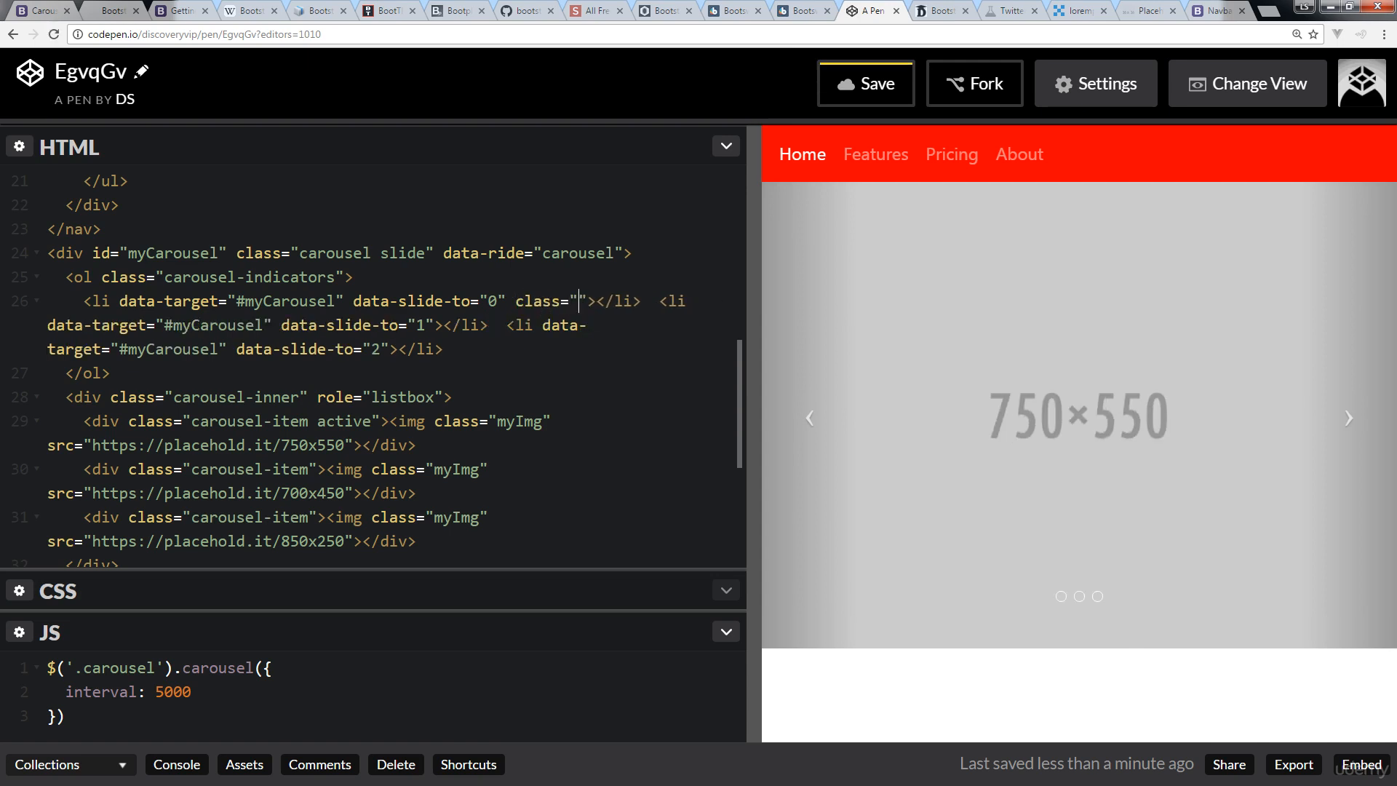
pyautogui.write('active')
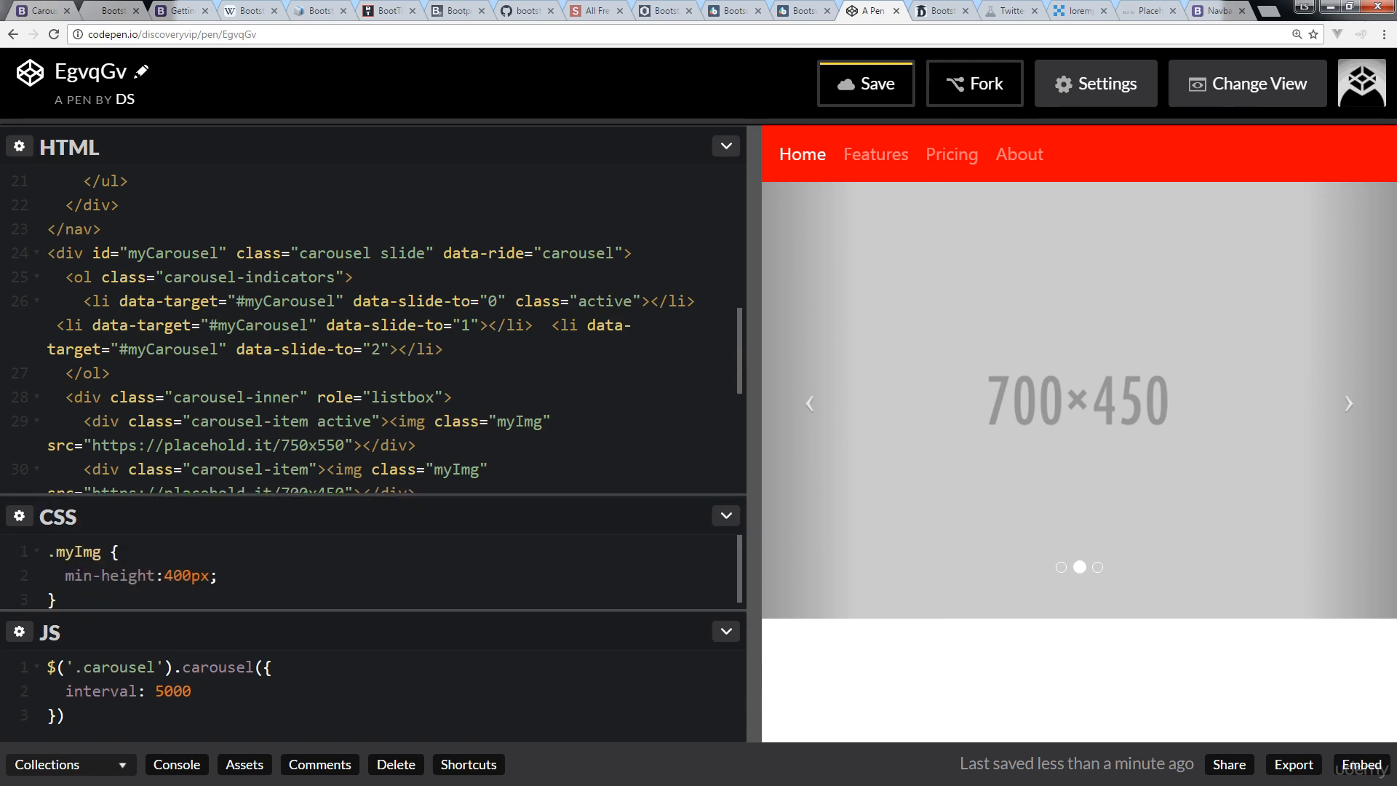
pyautogui.click(865, 83)
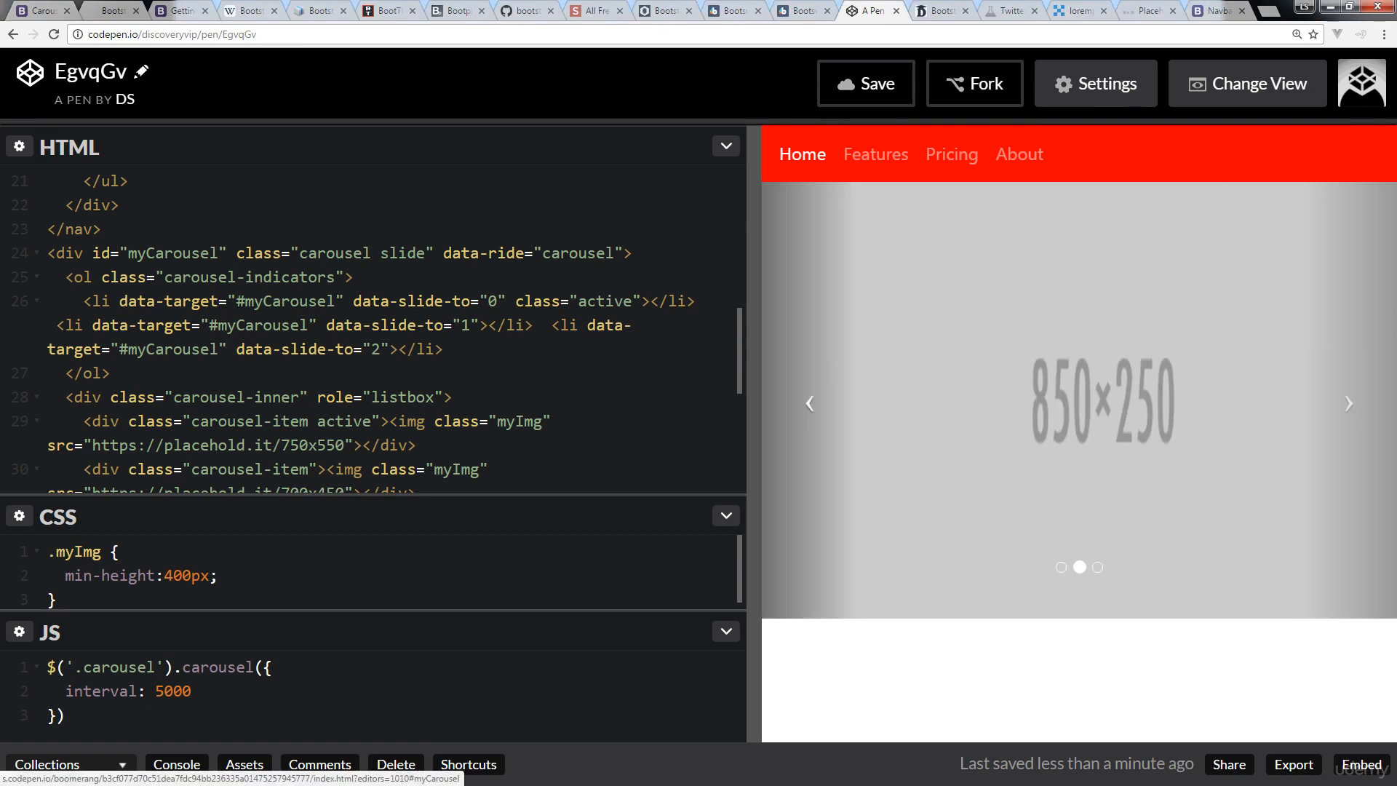
# Test the 1000 ms carousel in the preview, save, and switch to the Placehold.it tab.
pyautogui.click(726, 516)
pyautogui.write('1')
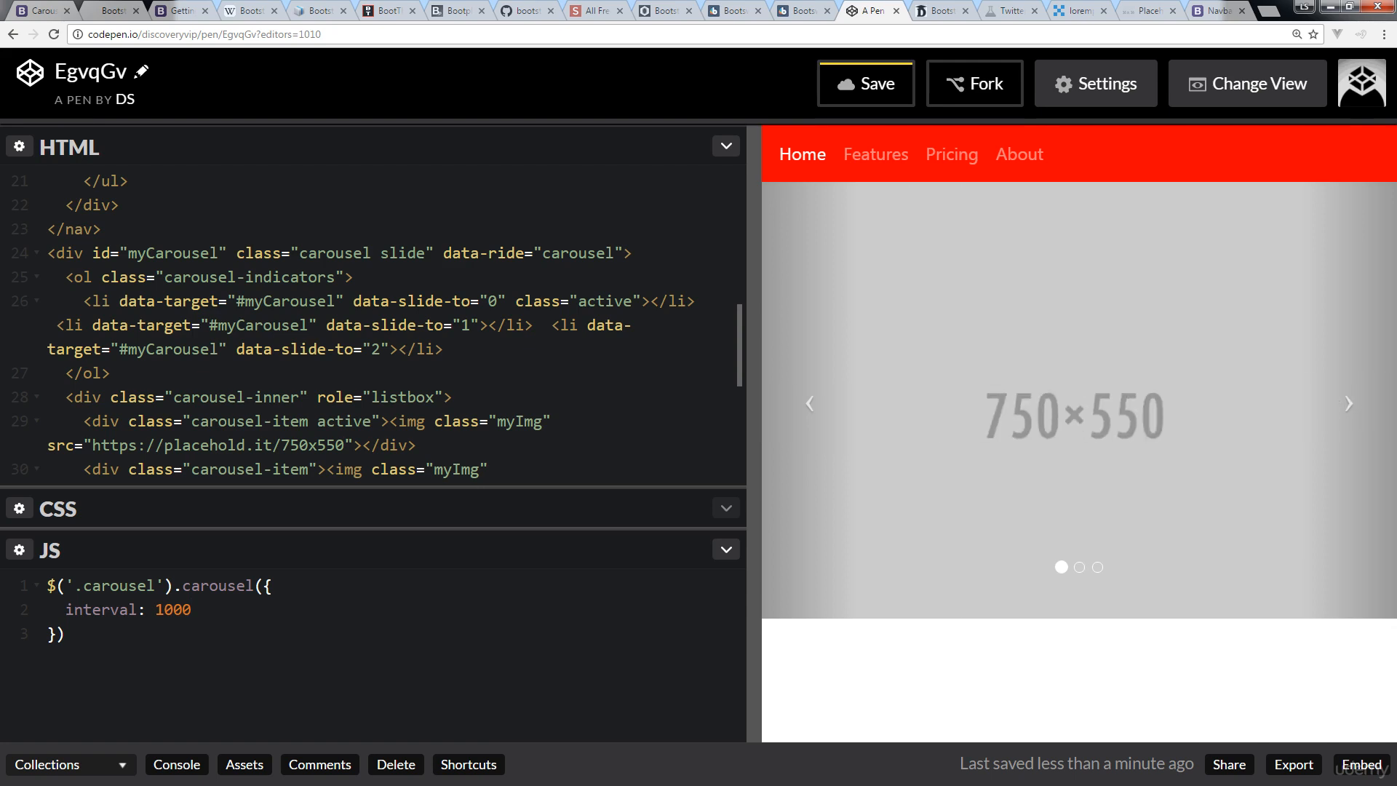
pyautogui.click(864, 82)
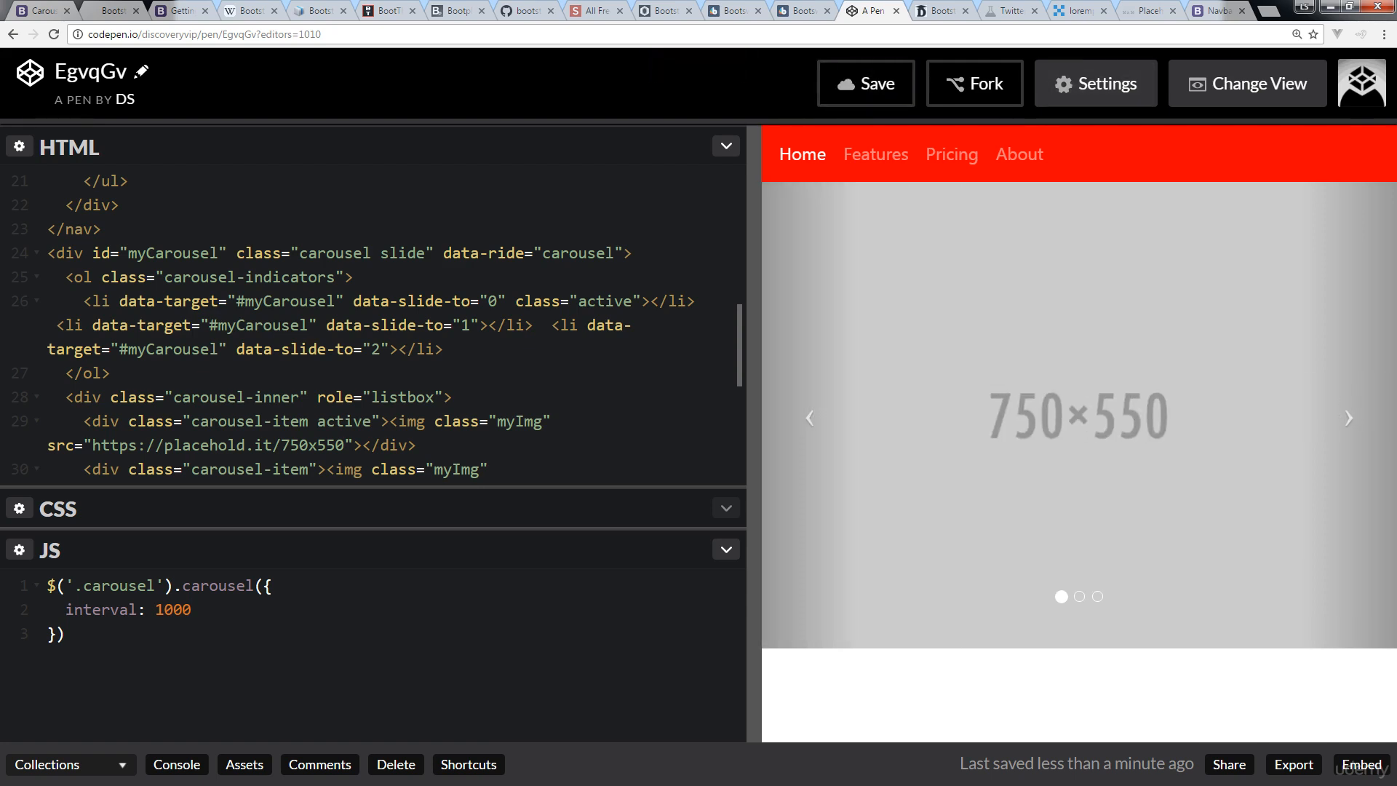
pyautogui.click(1148, 10)
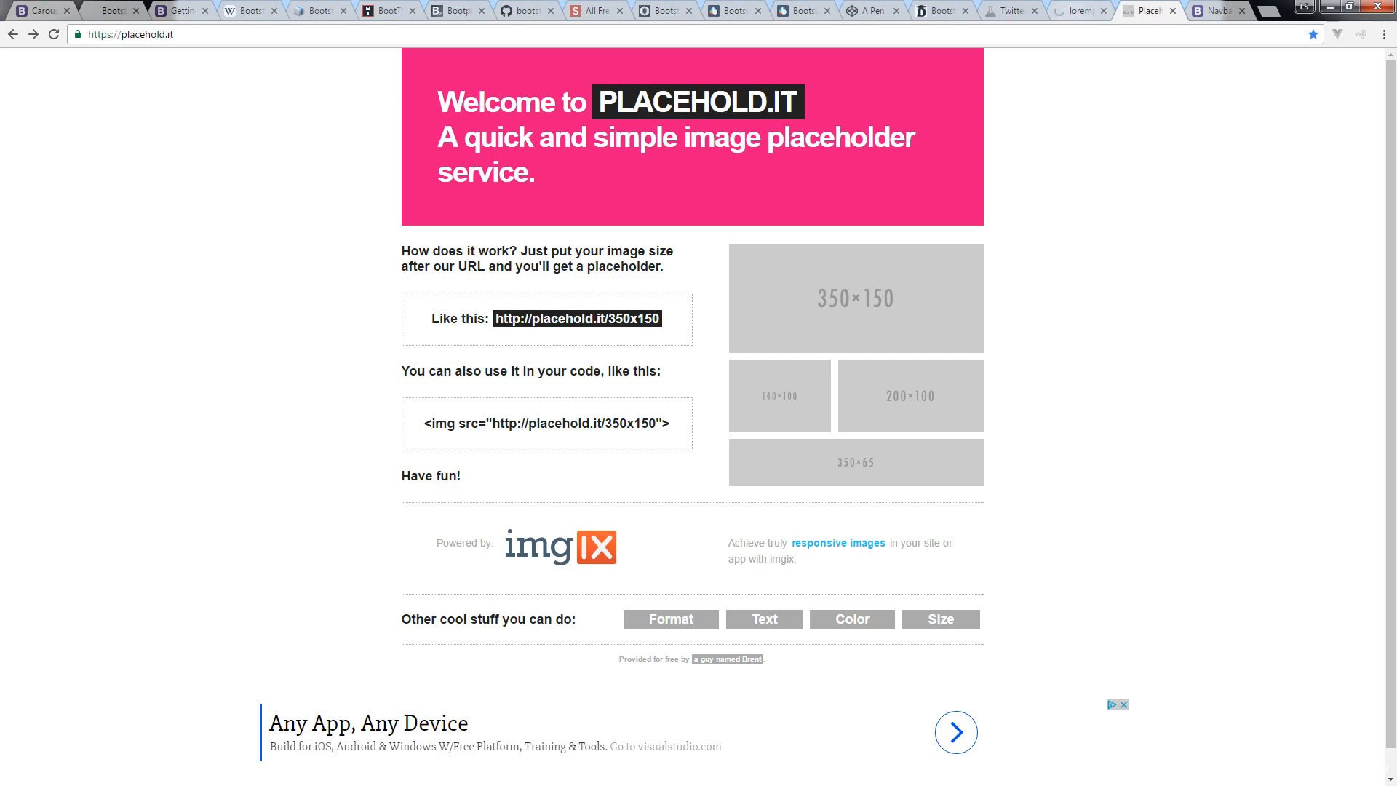
# Switch back to the CodePen tab showing the 750×550 placeholder slide.
pyautogui.click(869, 9)
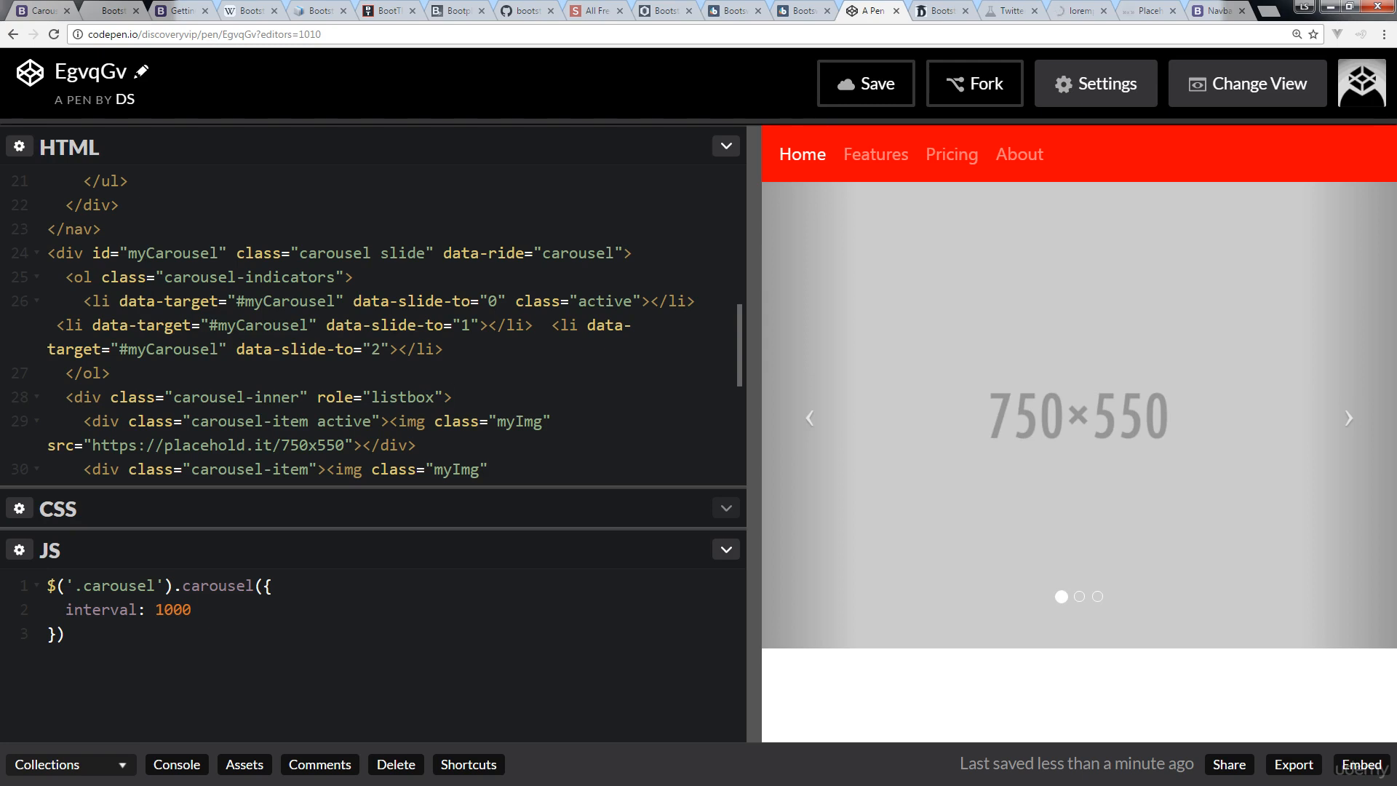
pyautogui.scroll(-3)
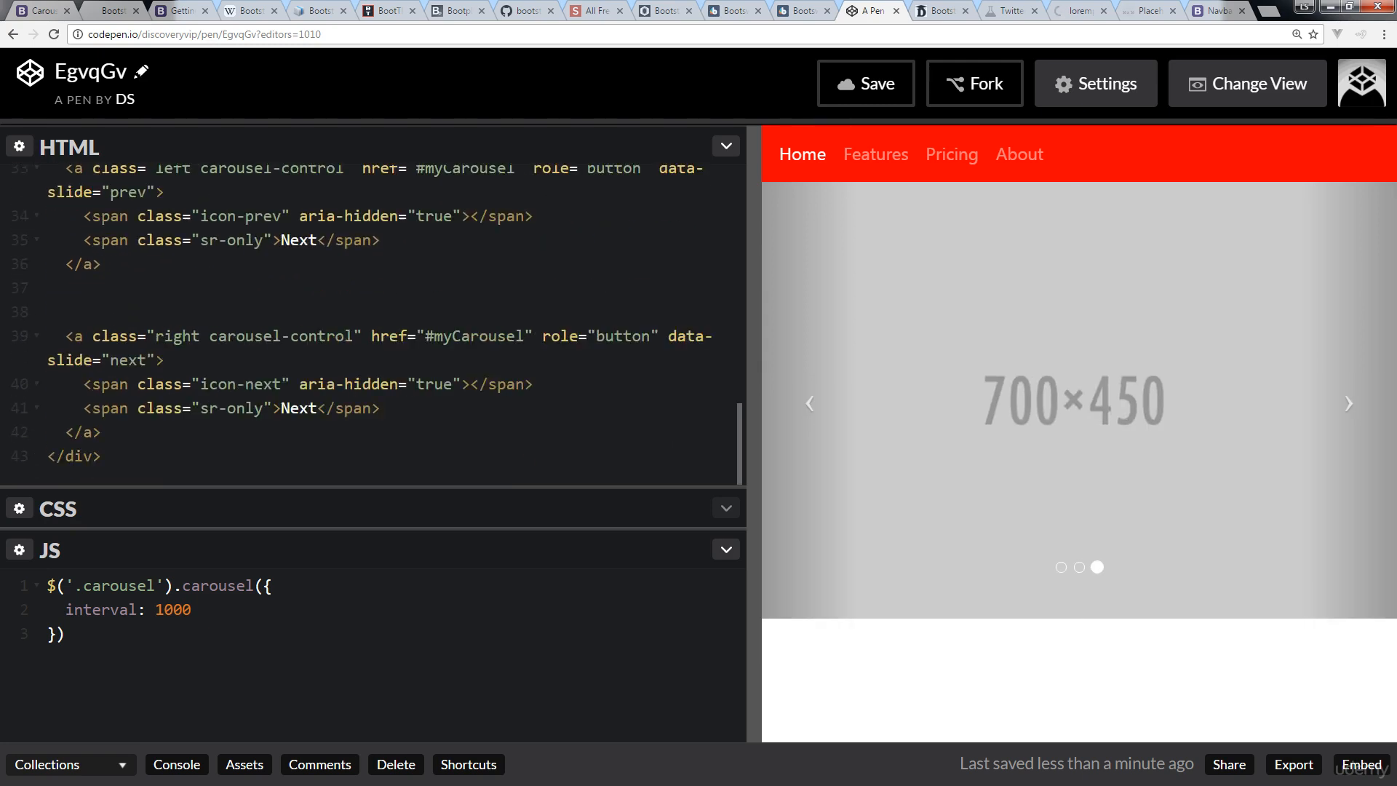
pyautogui.scroll(3)
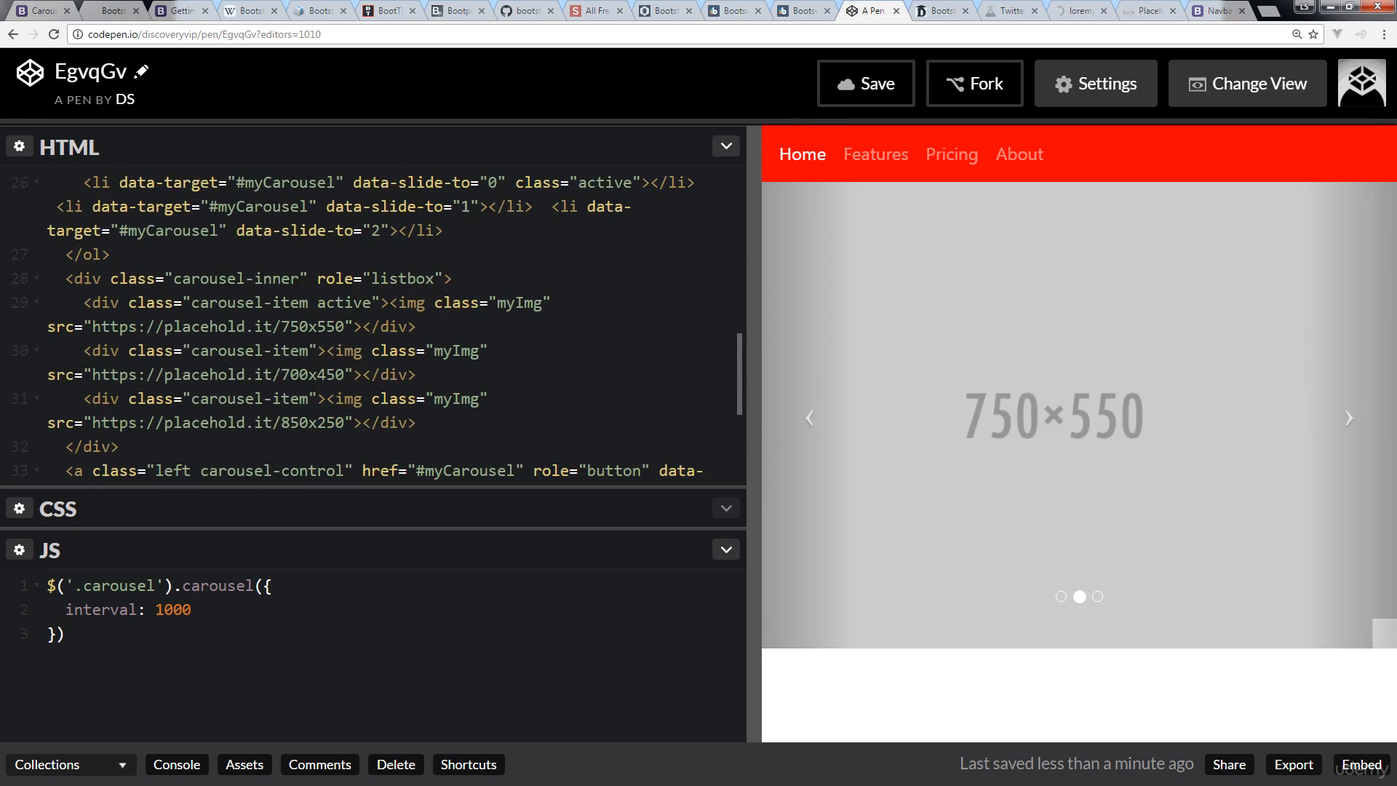